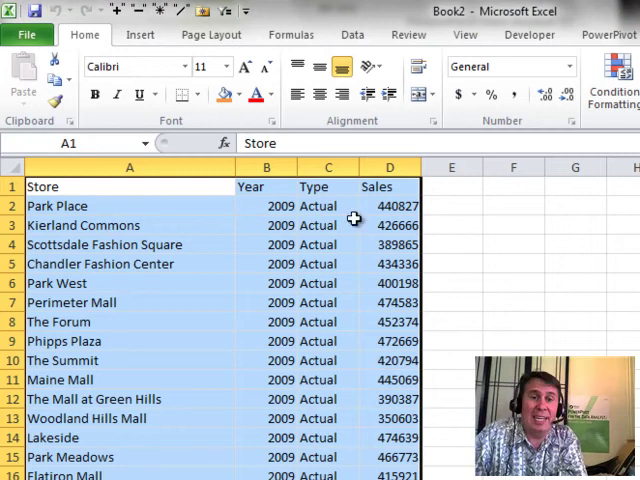
Select a cell in the store sales data, start a PivotTable and cancel its setup
{"action": "left_click", "coordinate": [266, 224]}
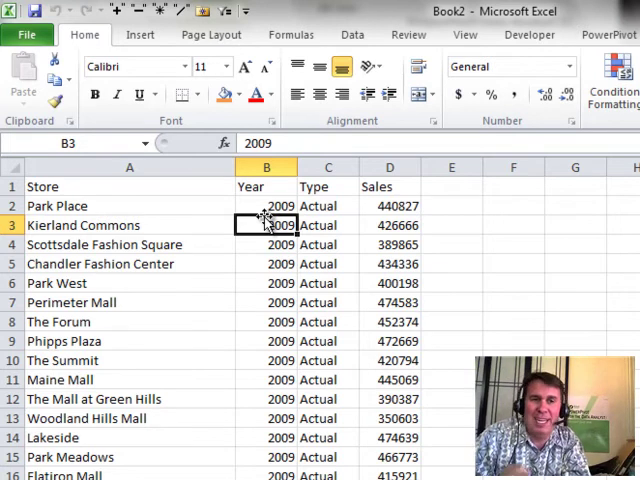
{"action": "mouse_move", "coordinate": [140, 216]}
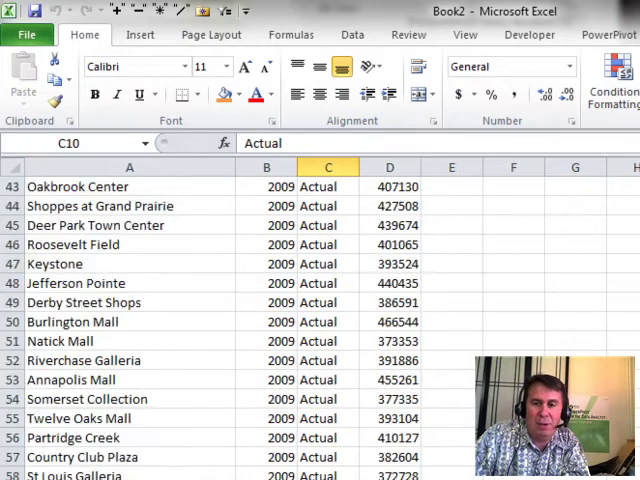
{"action": "scroll", "scroll_direction": "down", "scroll_amount": 3}
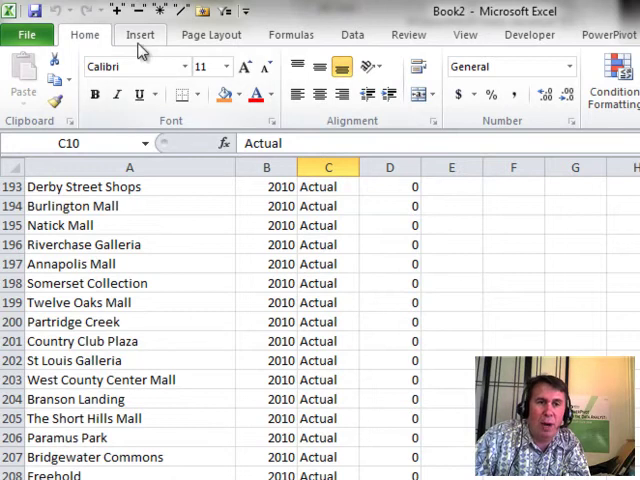
{"action": "left_click", "coordinate": [32, 80]}
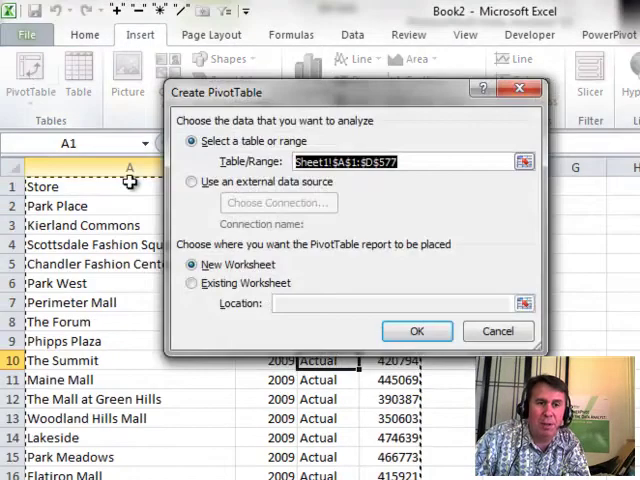
{"action": "left_click", "coordinate": [416, 332]}
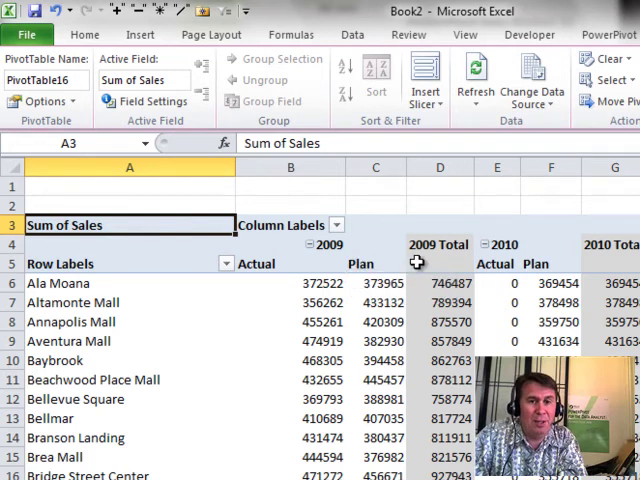
{"action": "mouse_move", "coordinate": [322, 284]}
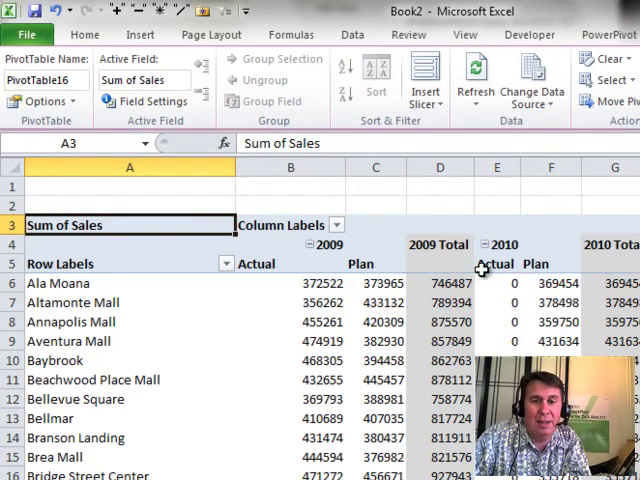
{"action": "mouse_move", "coordinate": [300, 302]}
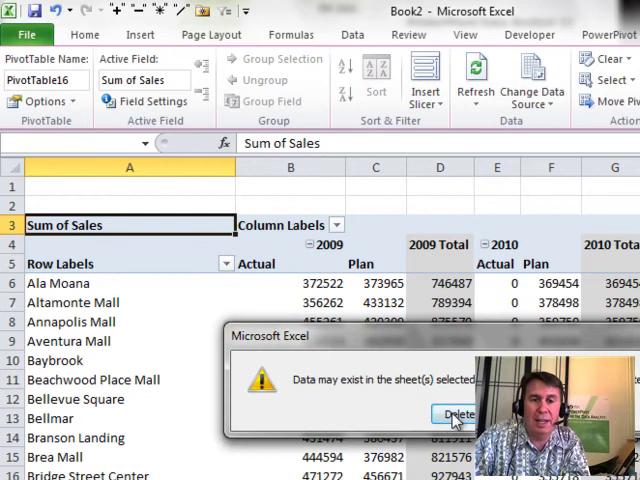
Confirm deleting the old pivot sheet and return to the top of the sales data
{"action": "left_click", "coordinate": [456, 414]}
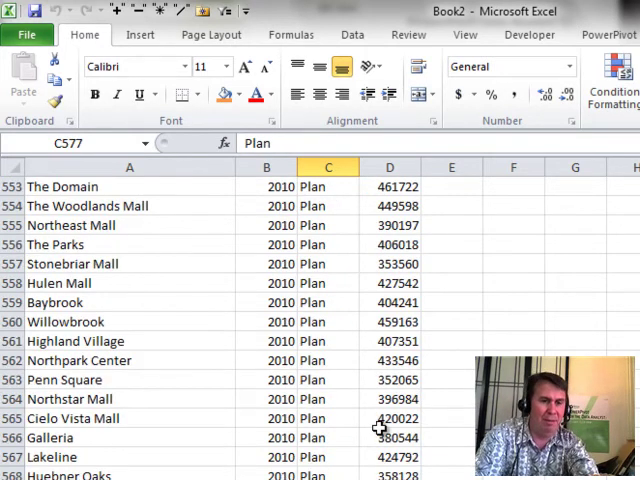
{"action": "key", "text": "ctrl+Home"}
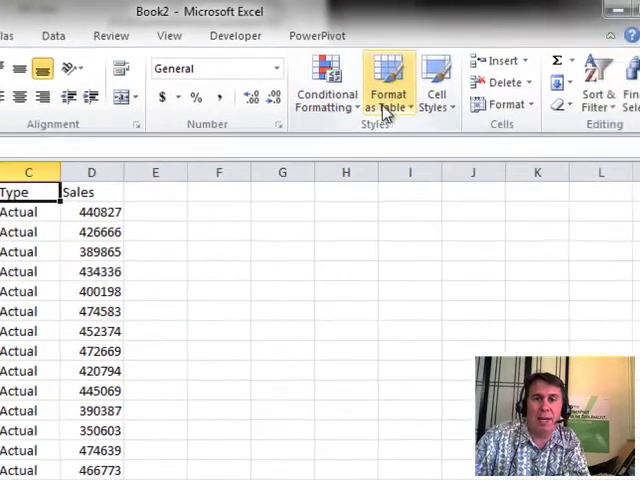
Format the store sales data as a table and start a PowerPivot PivotTable from it
{"action": "left_click", "coordinate": [388, 90]}
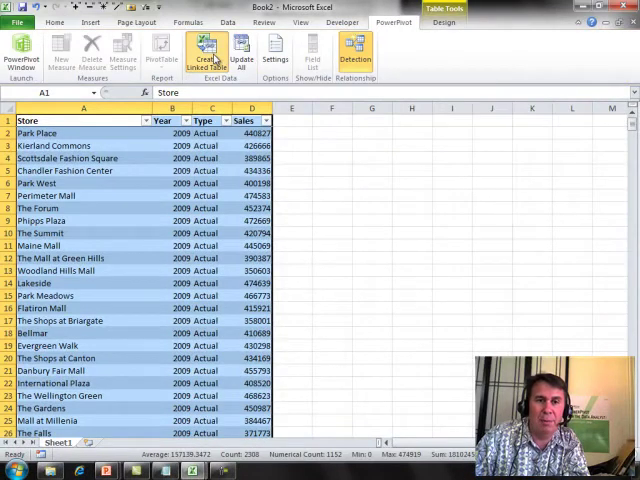
{"action": "left_click", "coordinate": [208, 50]}
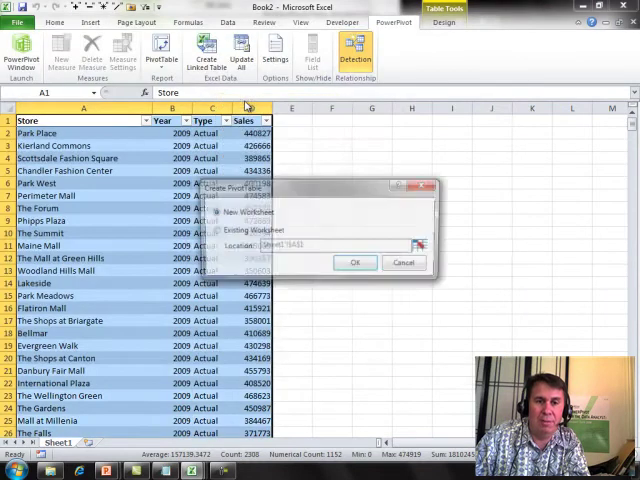
Place the PivotTable on a new worksheet and add Store and Year fields
{"action": "left_click", "coordinate": [356, 262]}
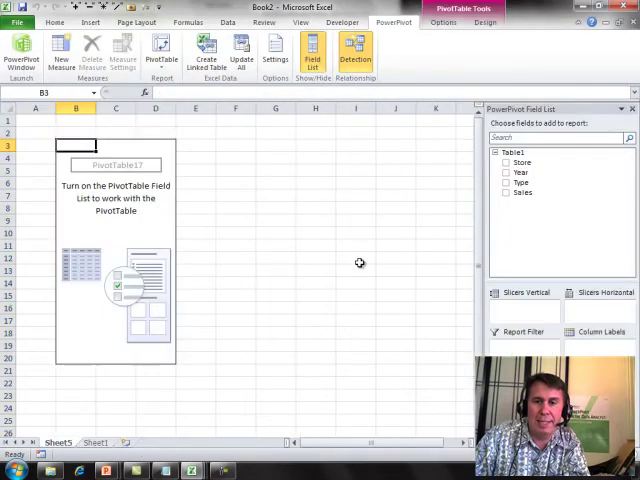
{"action": "mouse_move", "coordinate": [510, 256]}
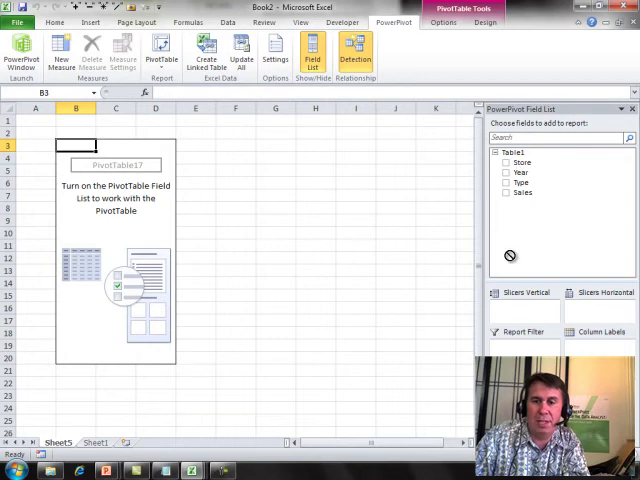
{"action": "left_click", "coordinate": [508, 162]}
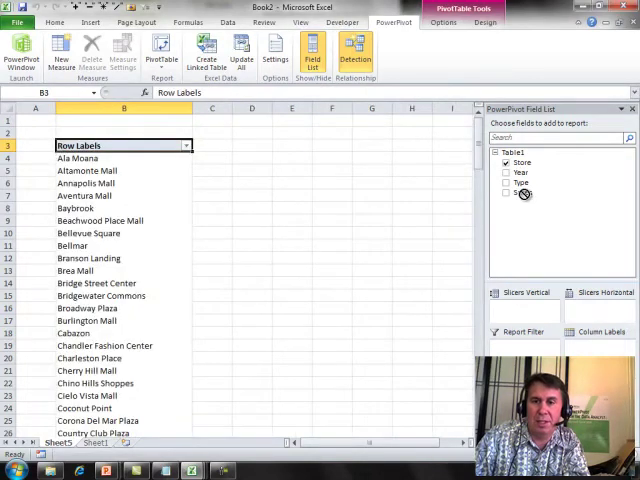
{"action": "left_click", "coordinate": [508, 162]}
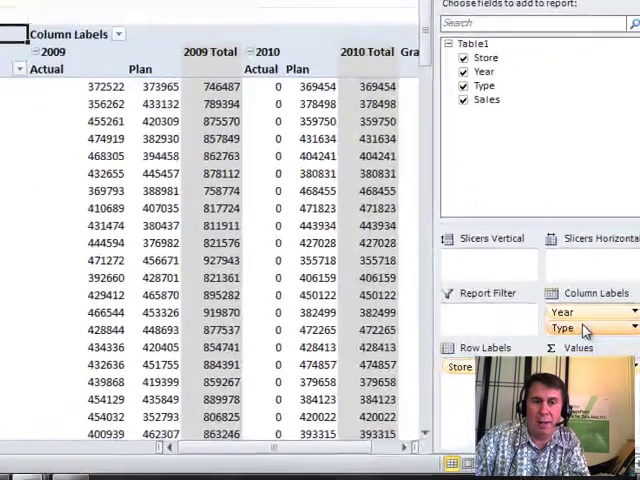
{"action": "mouse_move", "coordinate": [336, 190]}
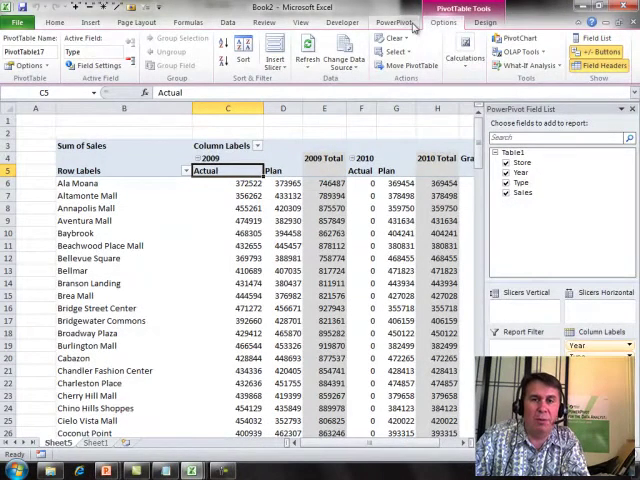
Create a set from column items, removing every row except 2009 Actual and 2010 Plan
{"action": "left_click", "coordinate": [464, 56]}
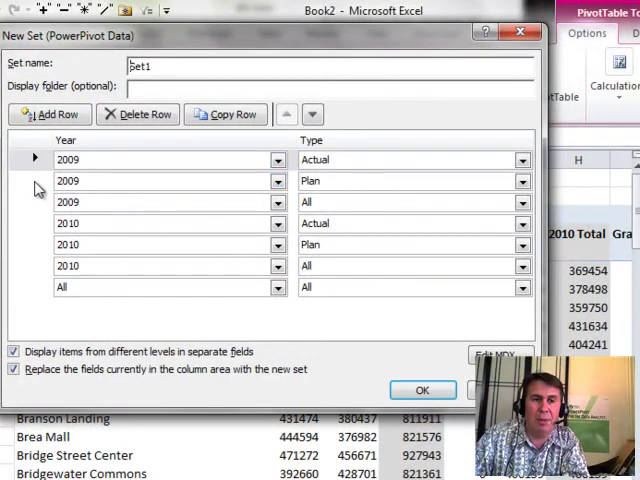
{"action": "left_click", "coordinate": [136, 114]}
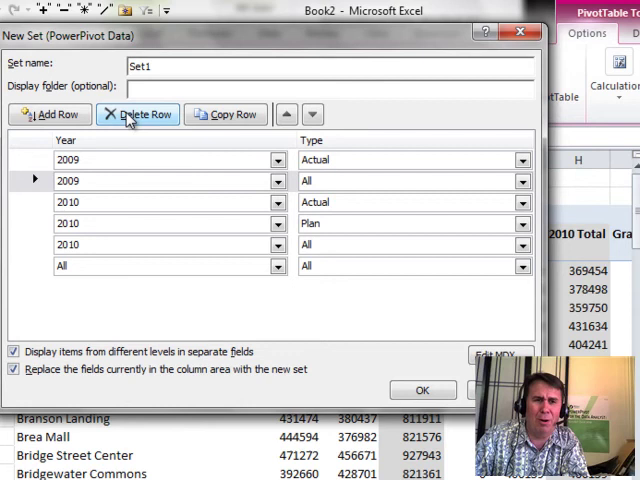
{"action": "left_click", "coordinate": [138, 114]}
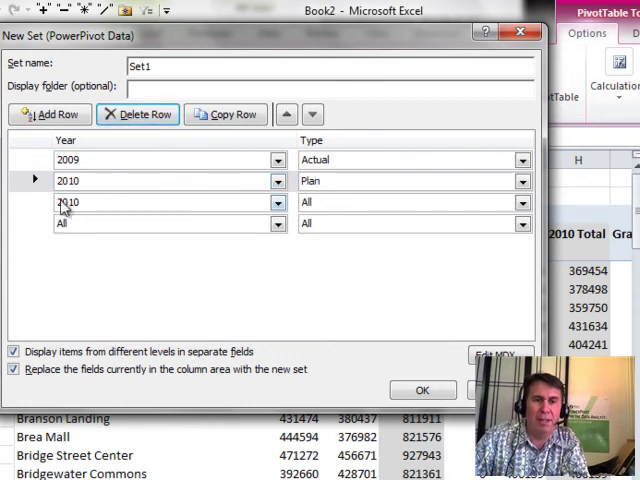
{"action": "left_click", "coordinate": [138, 114]}
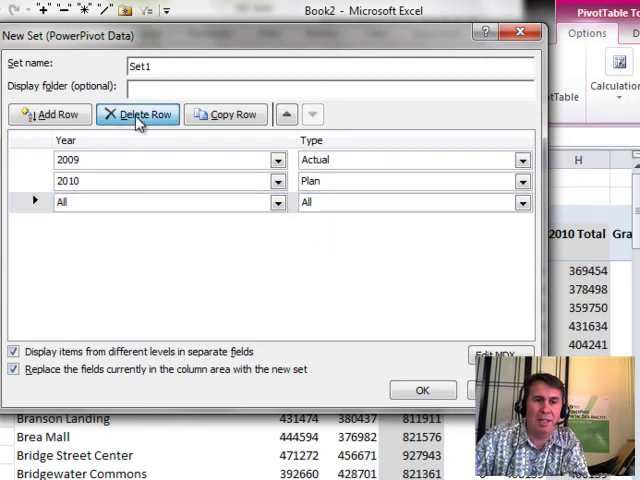
{"action": "left_click", "coordinate": [136, 114]}
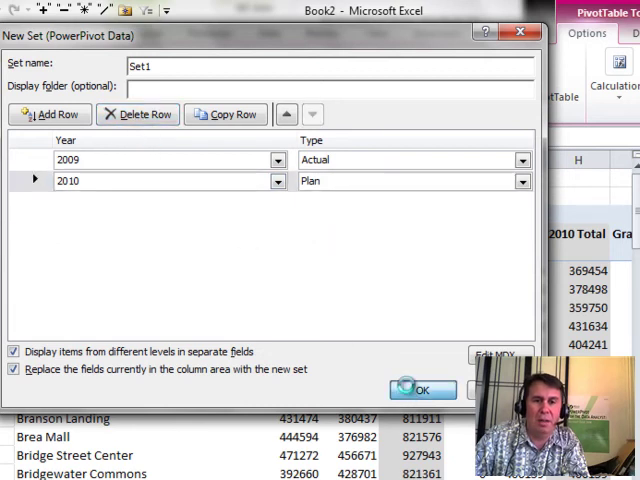
Save Set1 so the columns show only 2009 Actual and 2010 Plan per store
{"action": "left_click", "coordinate": [422, 390]}
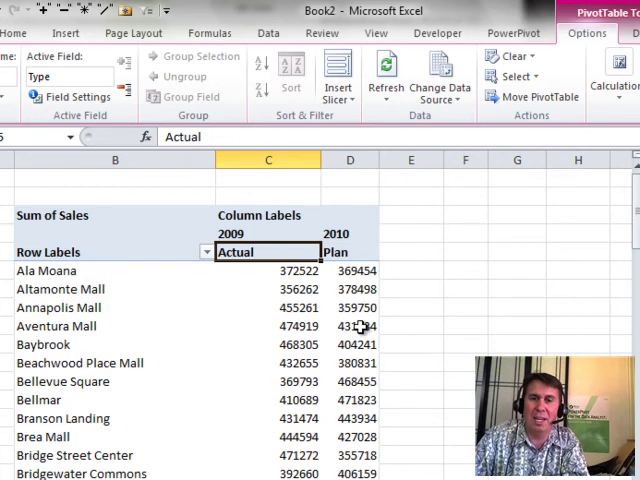
{"action": "mouse_move", "coordinate": [362, 326]}
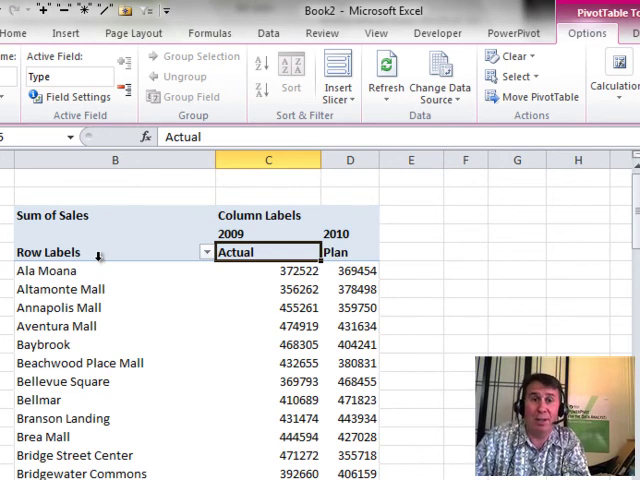
{"action": "mouse_move", "coordinate": [108, 292]}
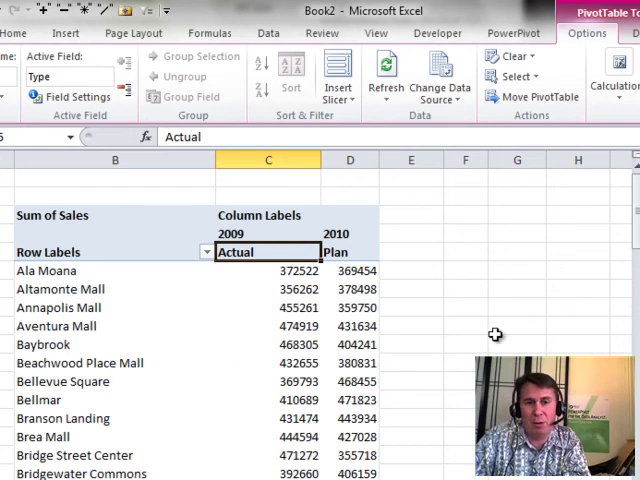
{"action": "mouse_move", "coordinate": [302, 272]}
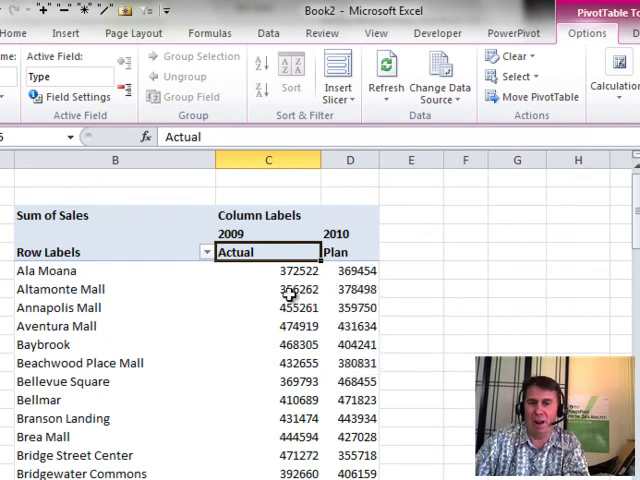
{"action": "mouse_move", "coordinate": [436, 312]}
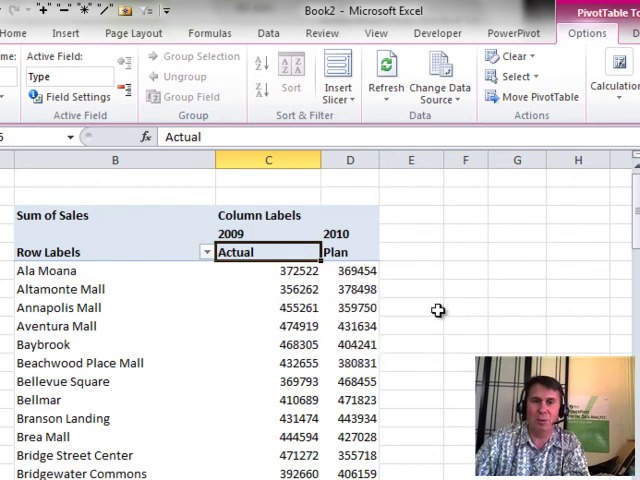